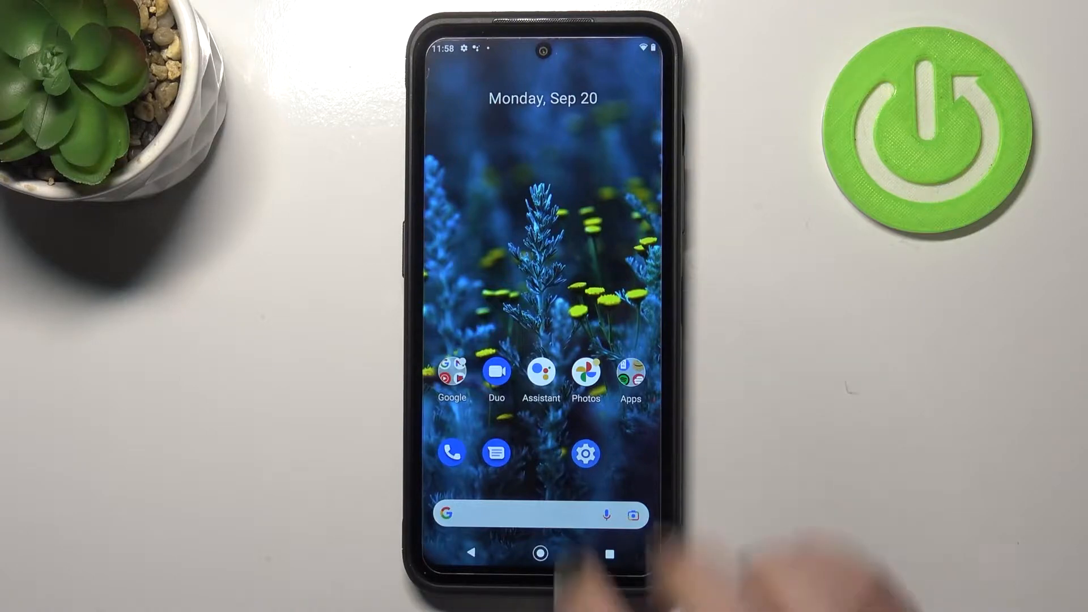
Step: Launch Settings from the home screen and scroll down toward About phone
{"action": "left_click", "coordinate": [586, 454]}
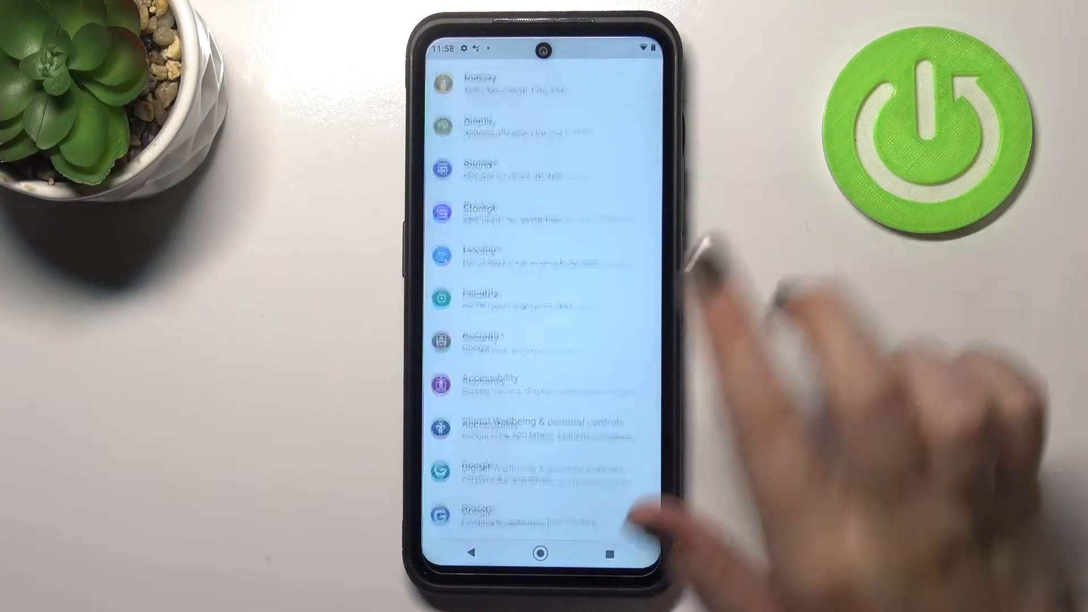
{"action": "scroll", "scroll_direction": "down", "scroll_amount": 3}
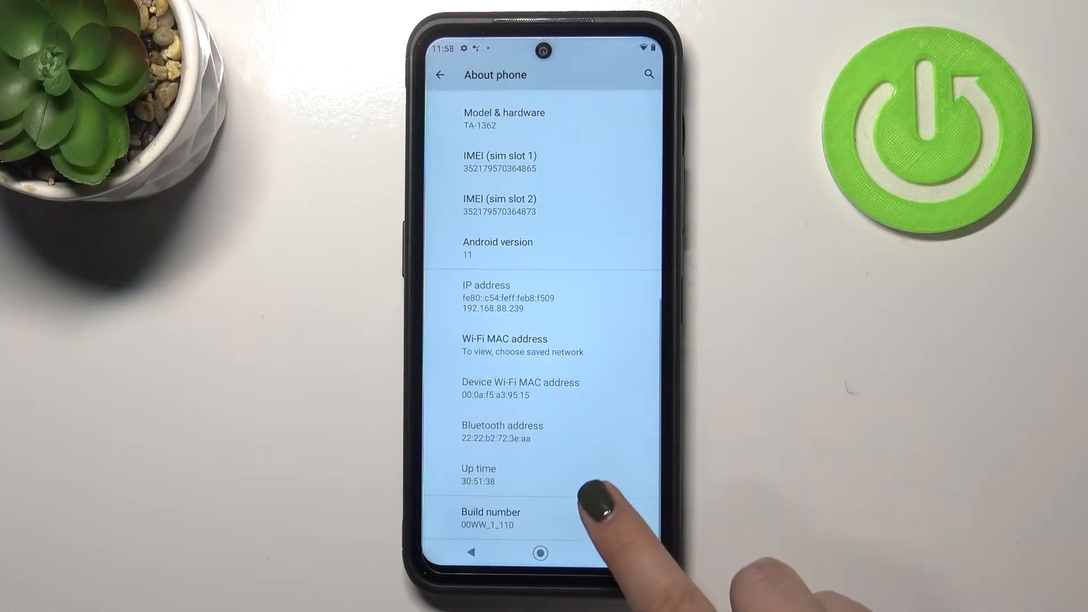
Step: Tap Build number repeatedly until developer mode is unlocked
{"action": "left_click", "coordinate": [490, 519]}
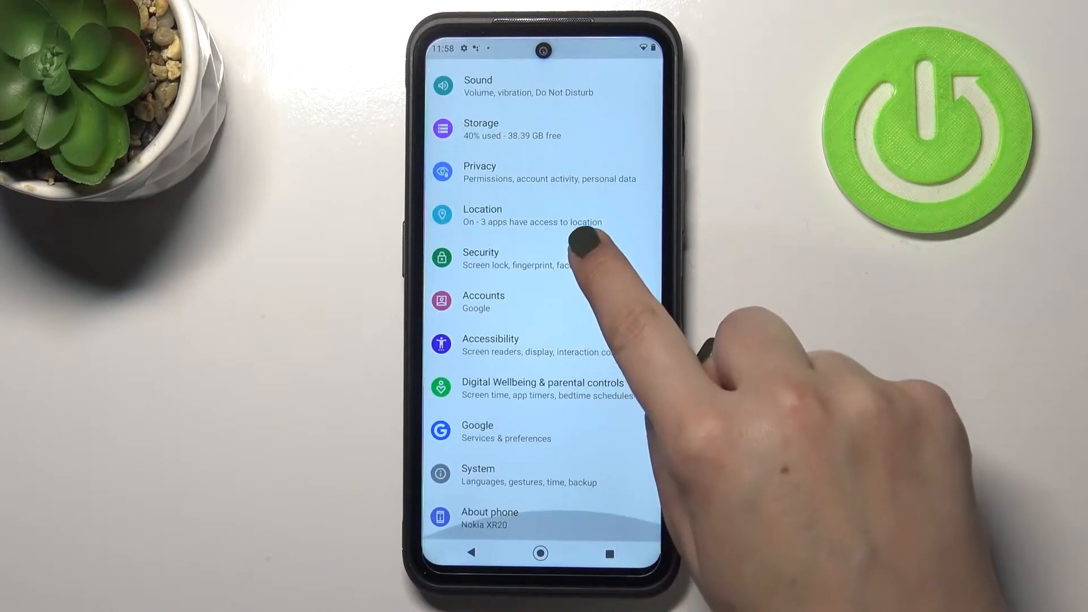
{"action": "mouse_move", "coordinate": [600, 340]}
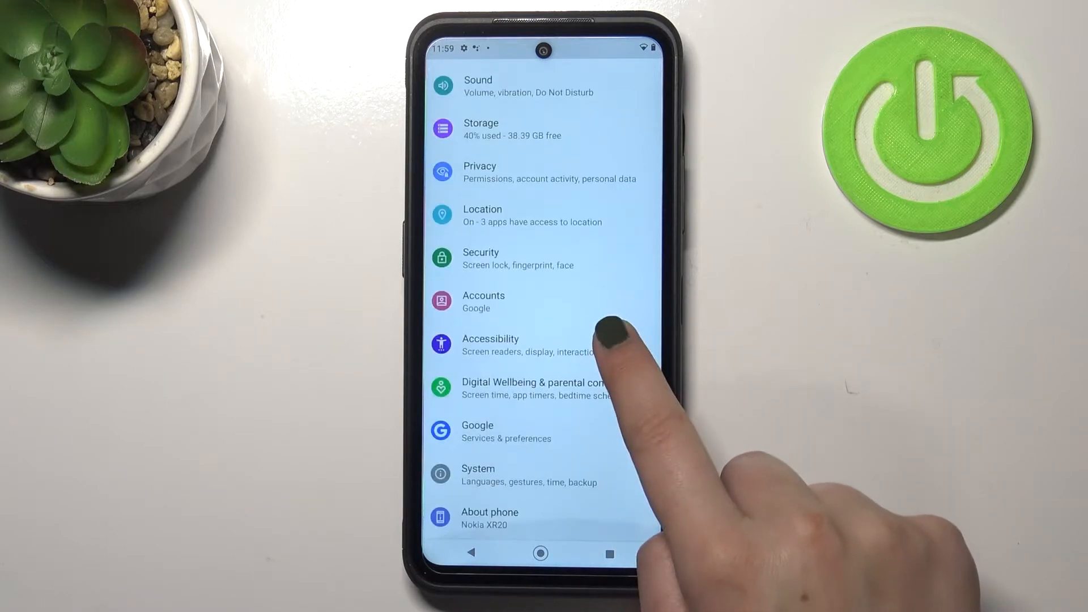
Step: Reach Developer options through System's expanded Advanced section
{"action": "left_click", "coordinate": [477, 474]}
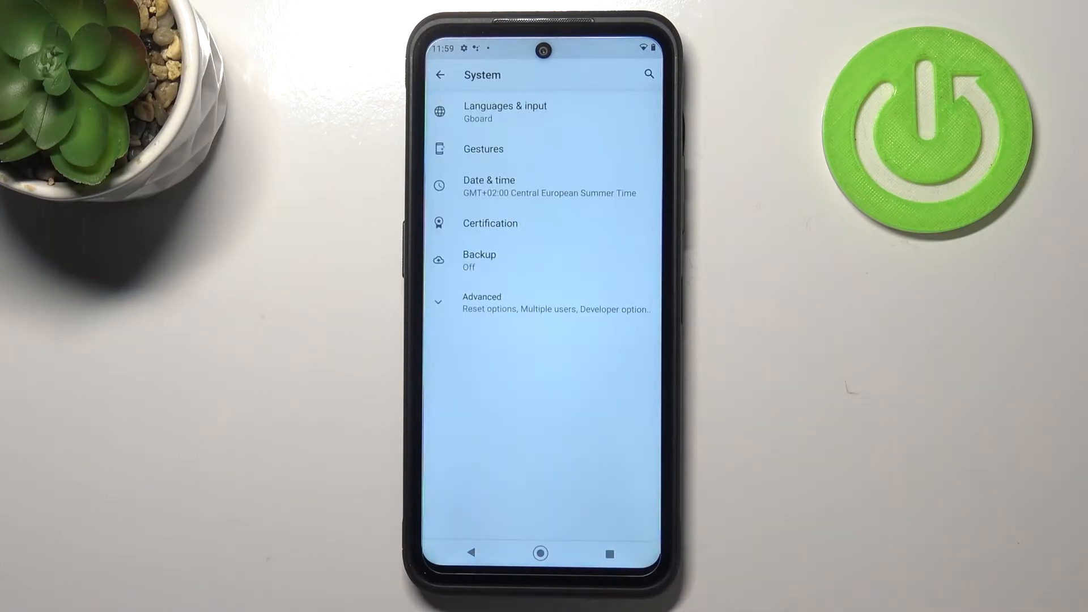
{"action": "left_click", "coordinate": [481, 302]}
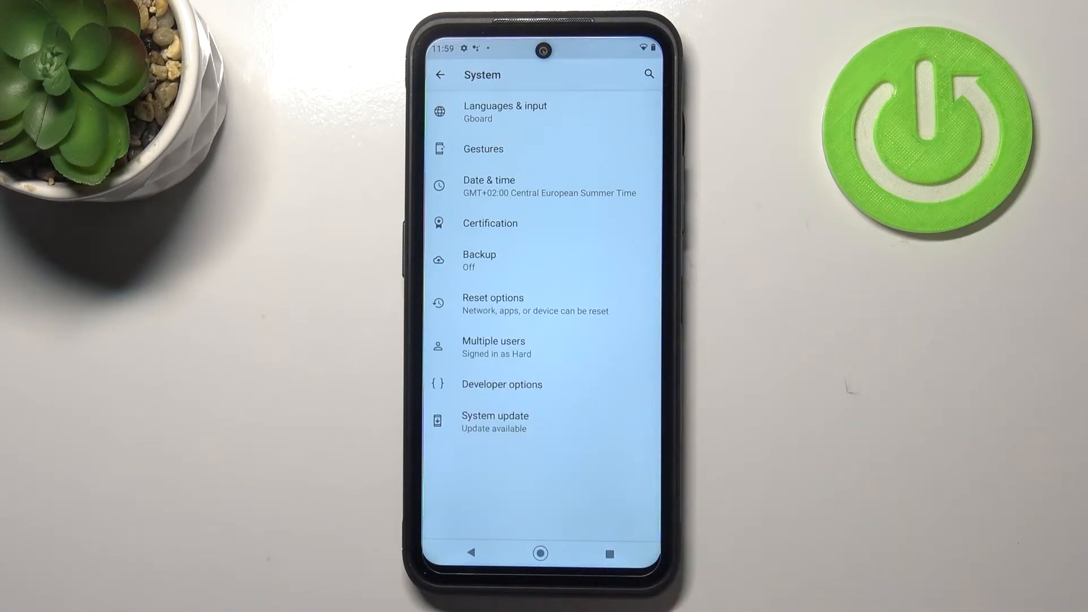
{"action": "left_click", "coordinate": [502, 384]}
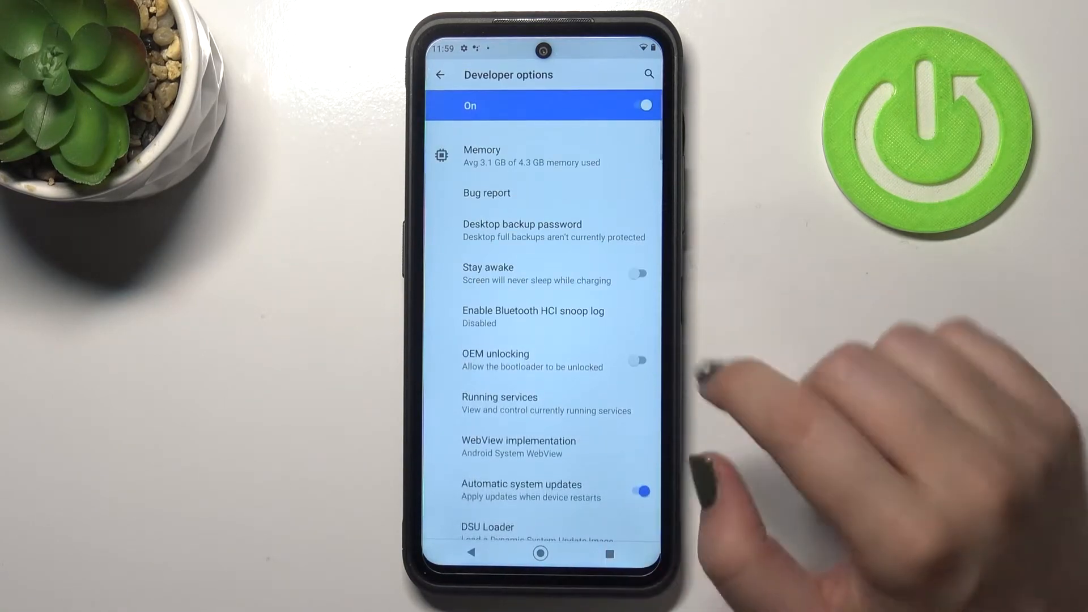
{"action": "scroll", "scroll_direction": "down", "scroll_amount": 3}
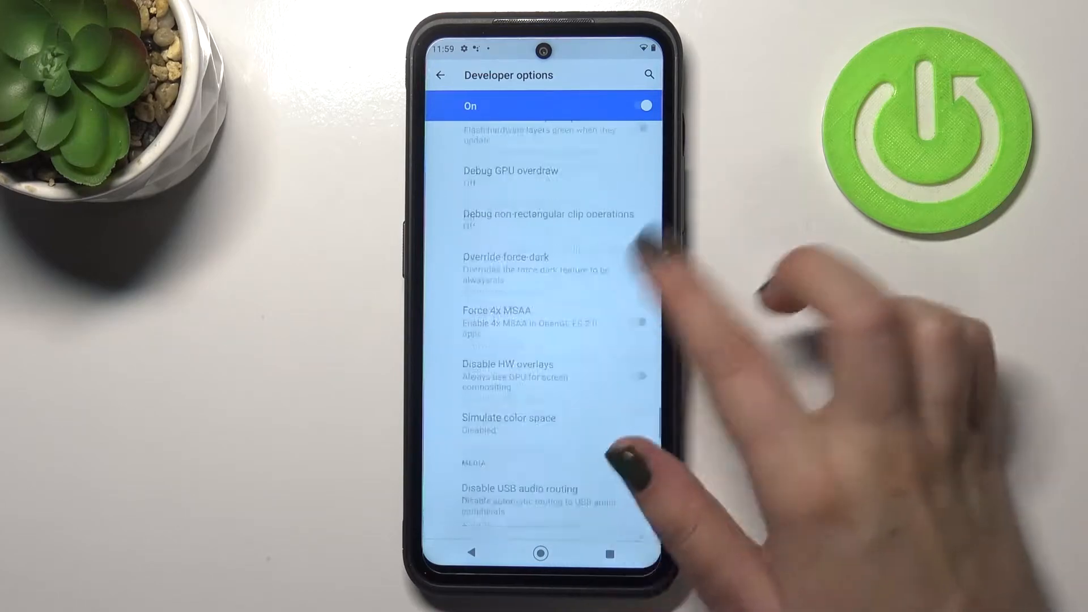
{"action": "scroll", "scroll_direction": "down", "scroll_amount": 3}
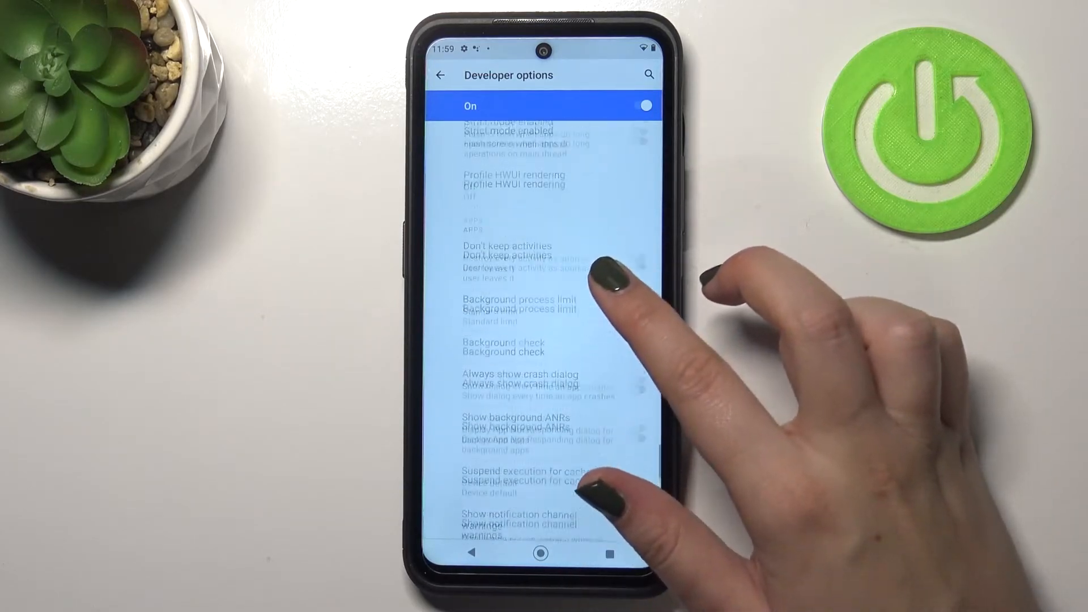
{"action": "scroll", "scroll_direction": "down", "scroll_amount": 3}
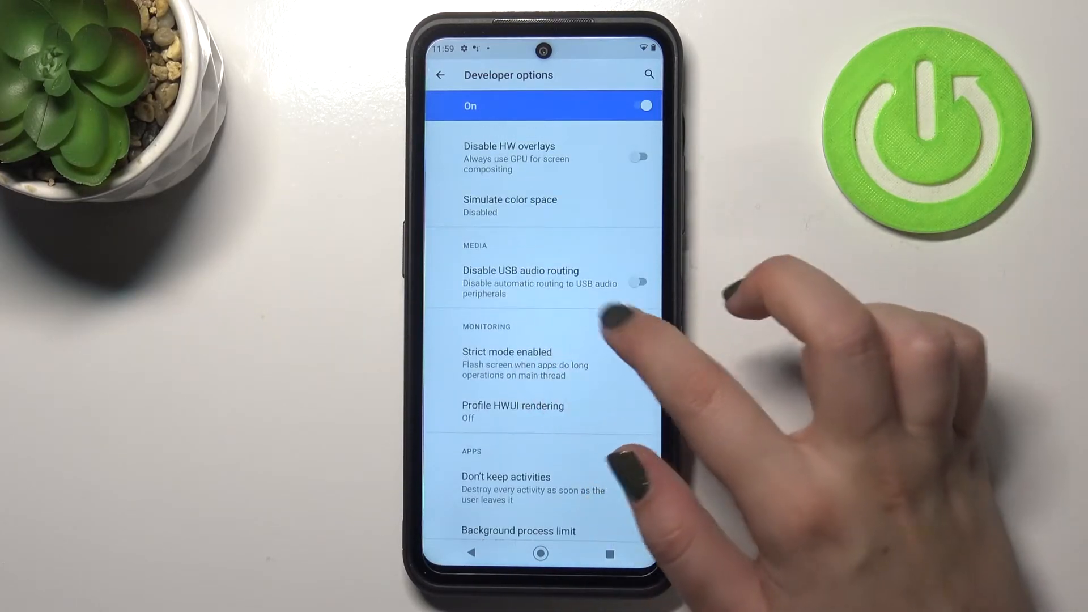
{"action": "scroll", "scroll_direction": "down", "scroll_amount": 3}
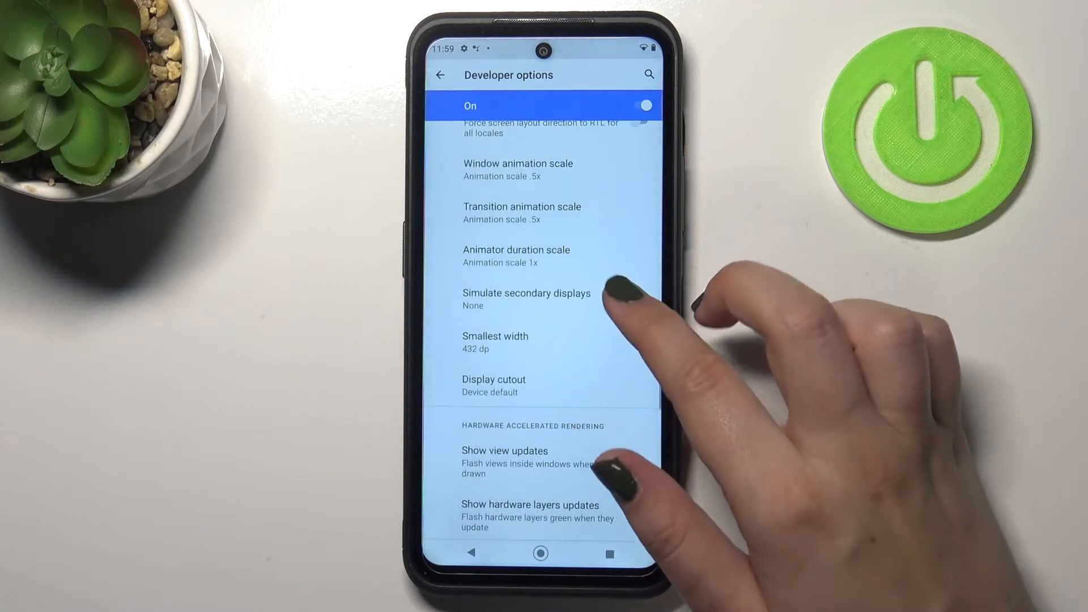
{"action": "scroll", "scroll_direction": "down", "scroll_amount": 3}
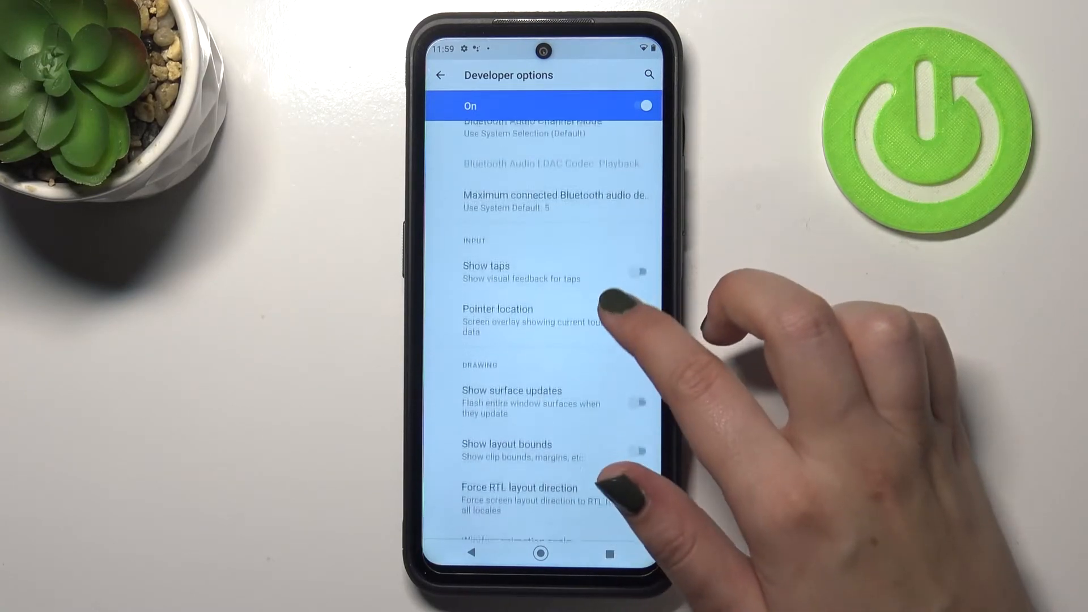
{"action": "scroll", "scroll_direction": "down", "scroll_amount": 3}
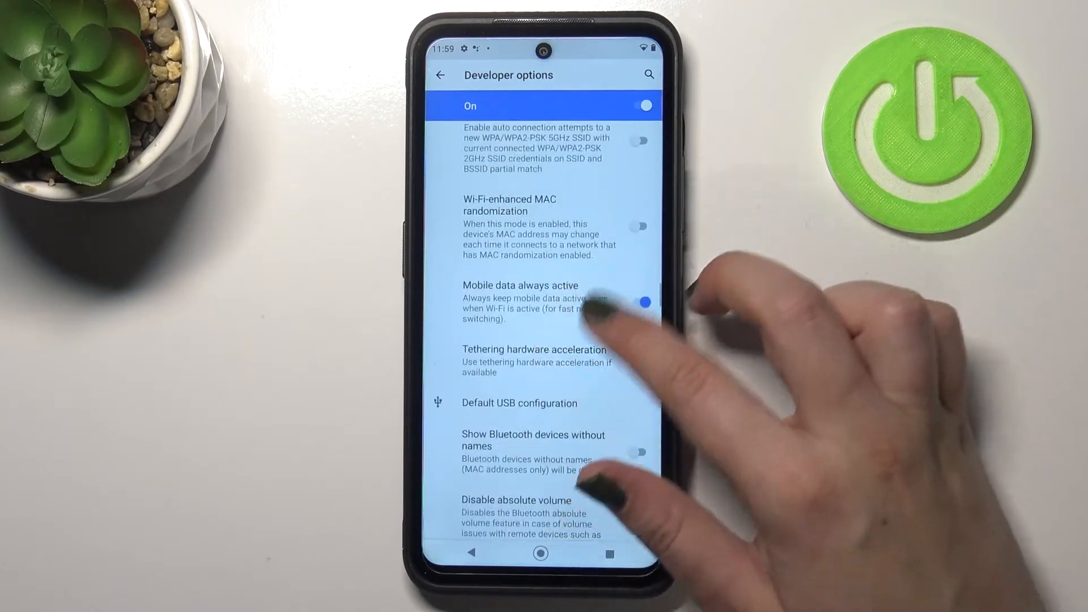
{"action": "scroll", "scroll_direction": "down", "scroll_amount": 3}
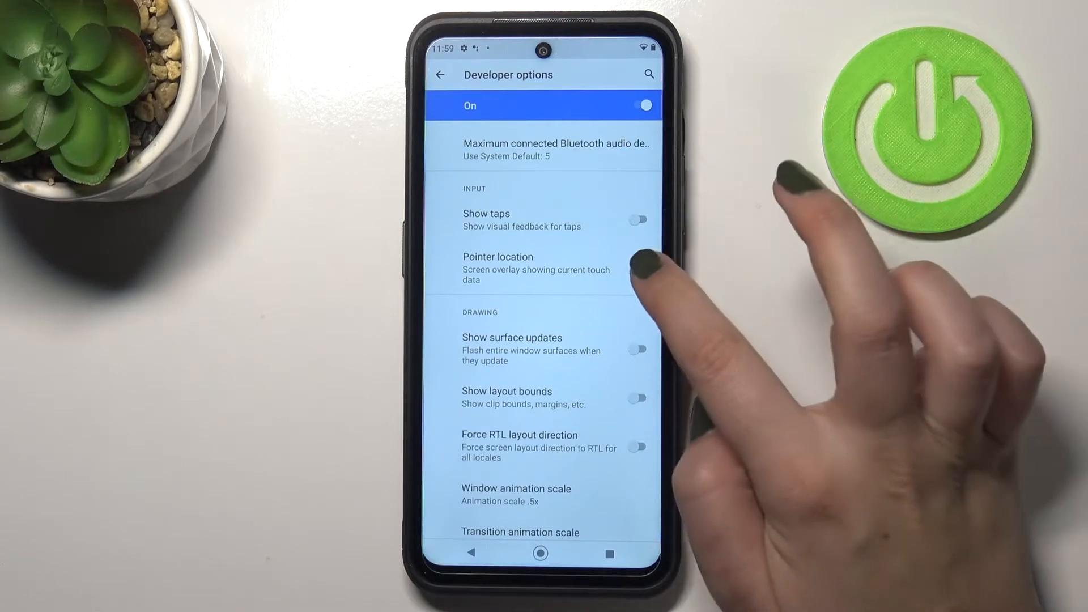
Step: Toggle Pointer location on, then off again, and scroll to the animation scale entries
{"action": "left_click", "coordinate": [636, 269]}
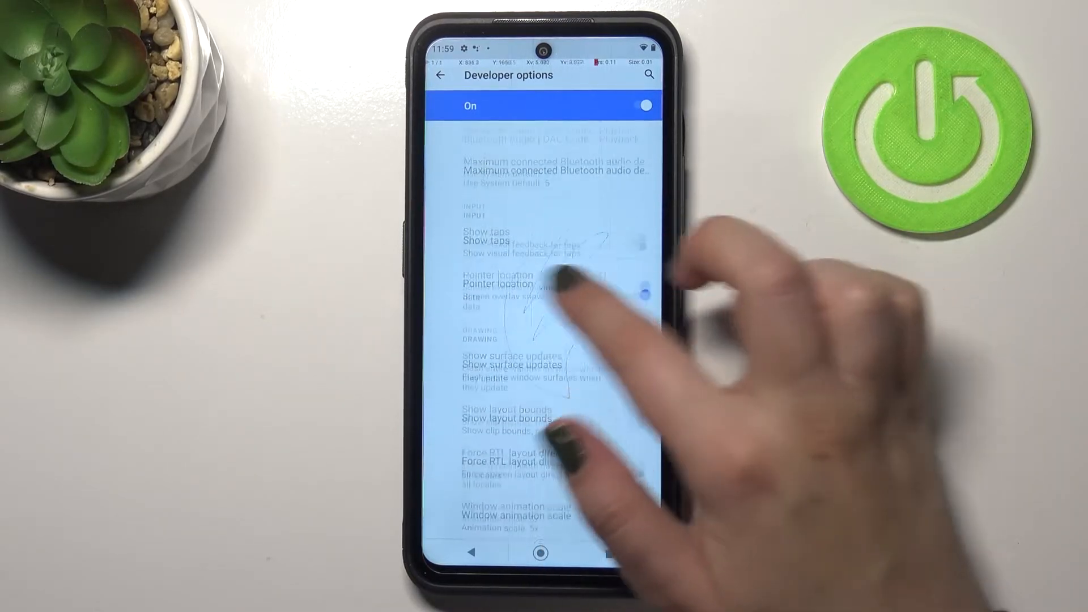
{"action": "left_click", "coordinate": [635, 309]}
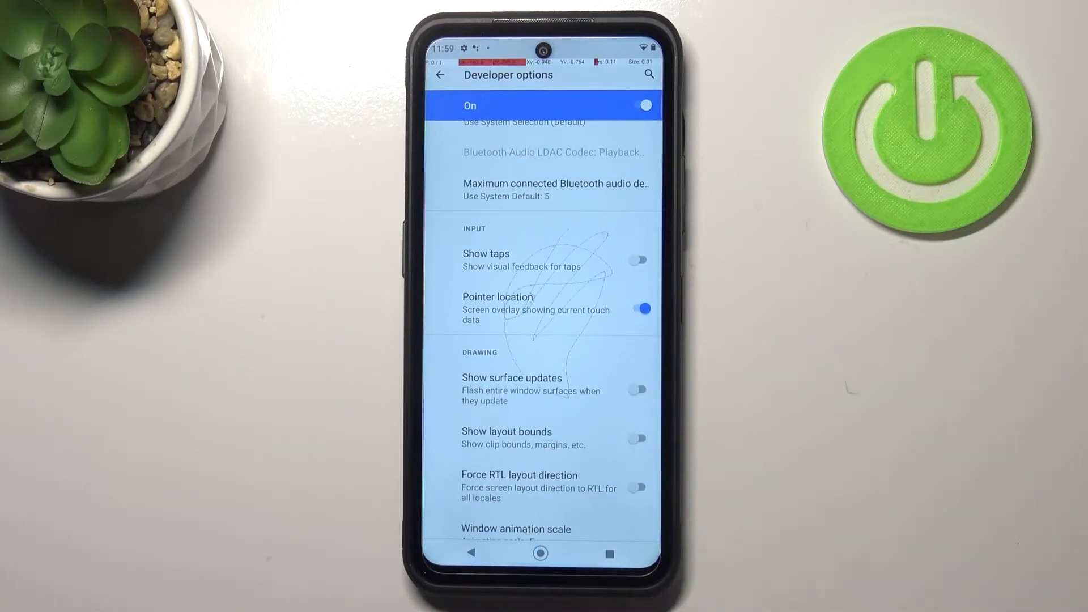
{"action": "scroll", "scroll_direction": "down", "scroll_amount": 3}
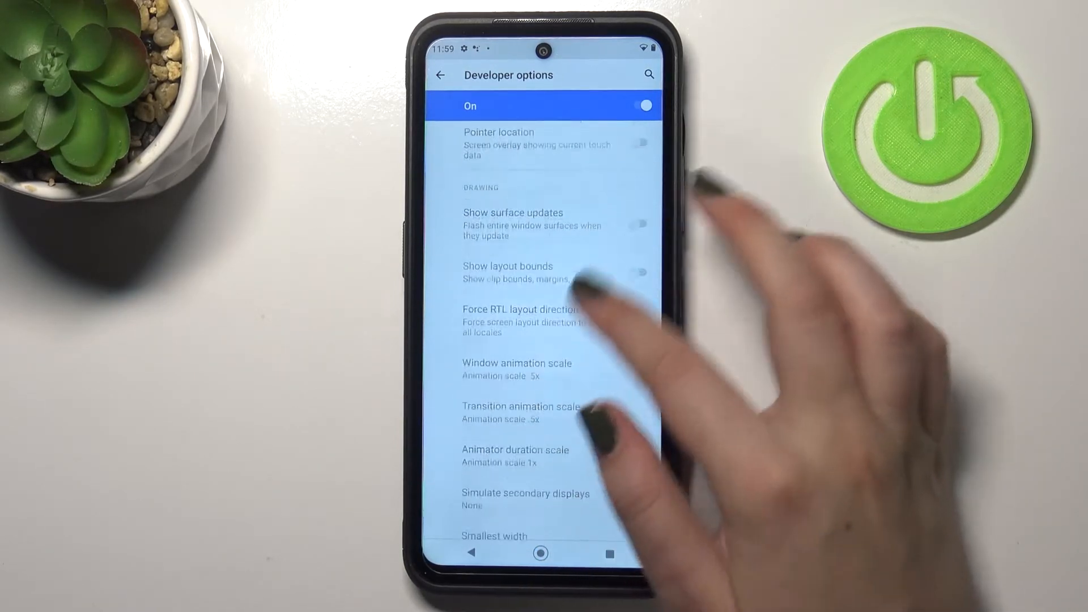
Step: Review Transition animation scale without changing .5x, then switch Developer options off
{"action": "left_click", "coordinate": [521, 413]}
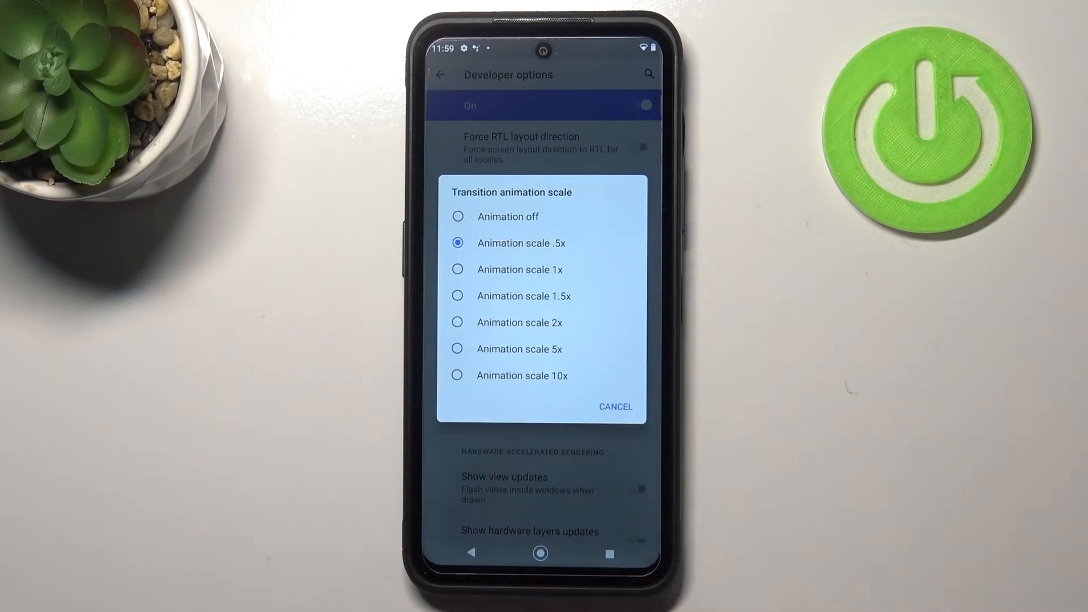
{"action": "left_click", "coordinate": [522, 243]}
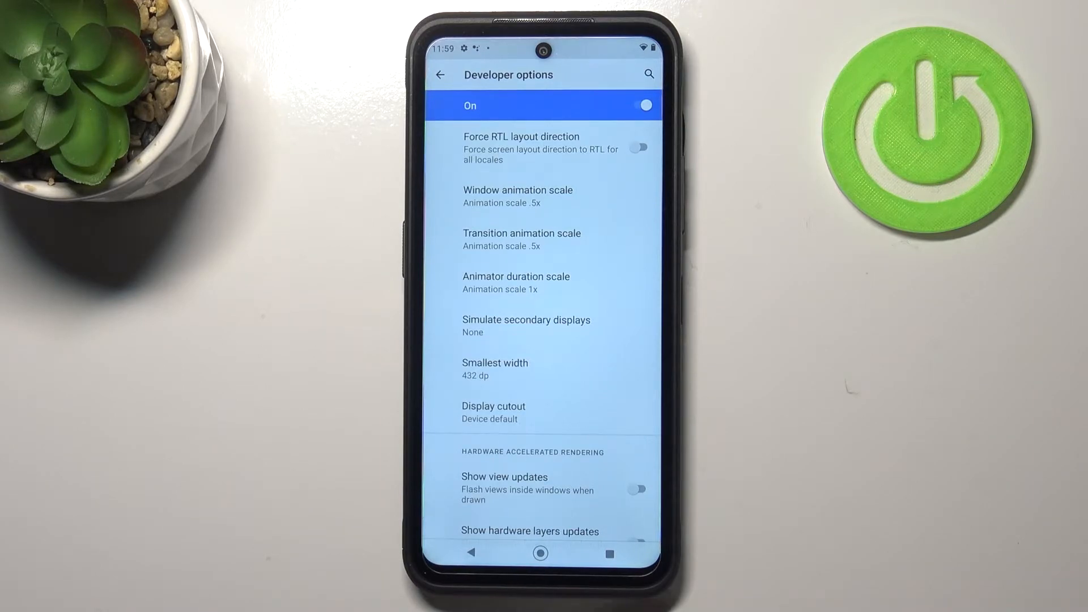
{"action": "left_click", "coordinate": [638, 104]}
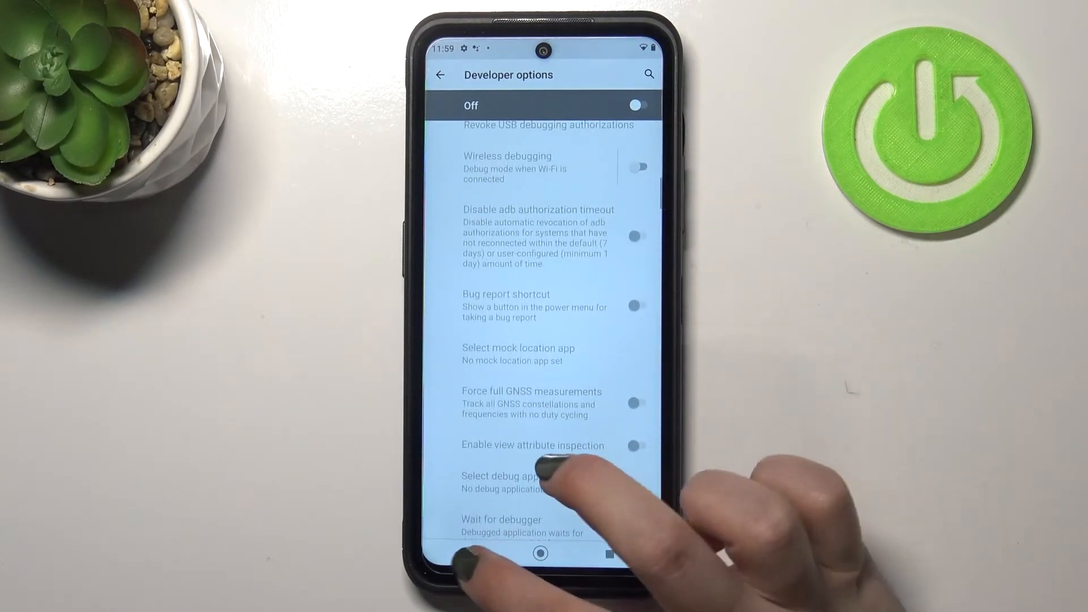
Step: Confirm Developer options is gone from System, then return to the home screen
{"action": "left_click", "coordinate": [439, 74]}
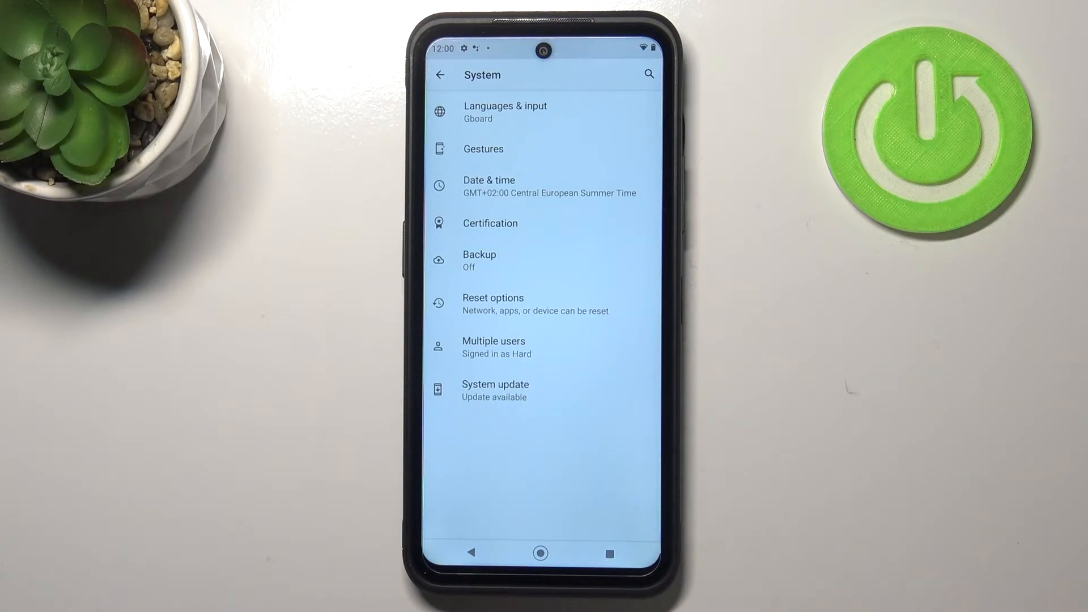
{"action": "left_click", "coordinate": [540, 553]}
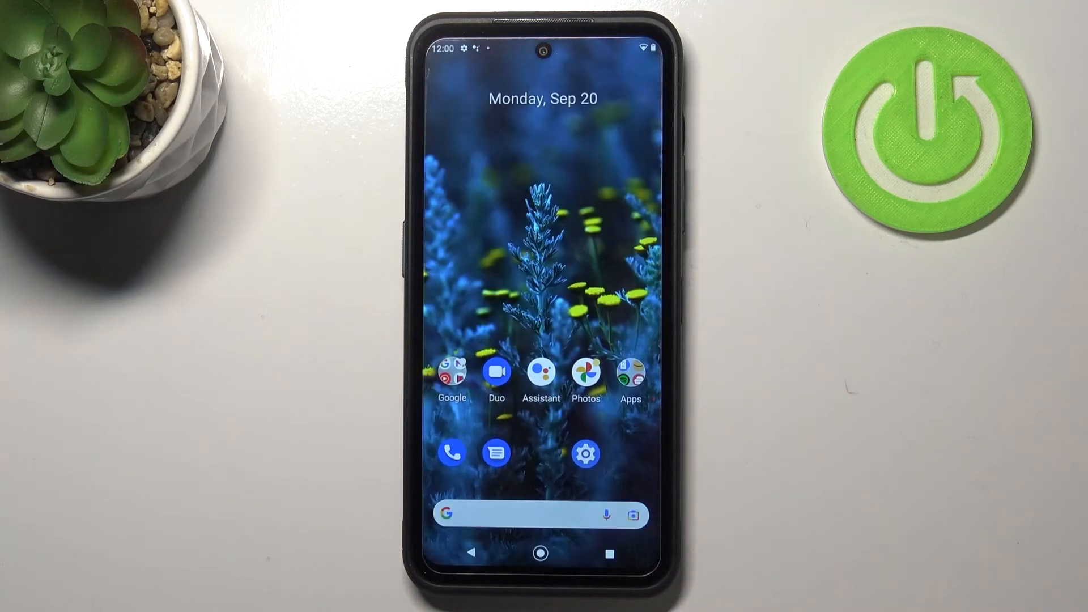